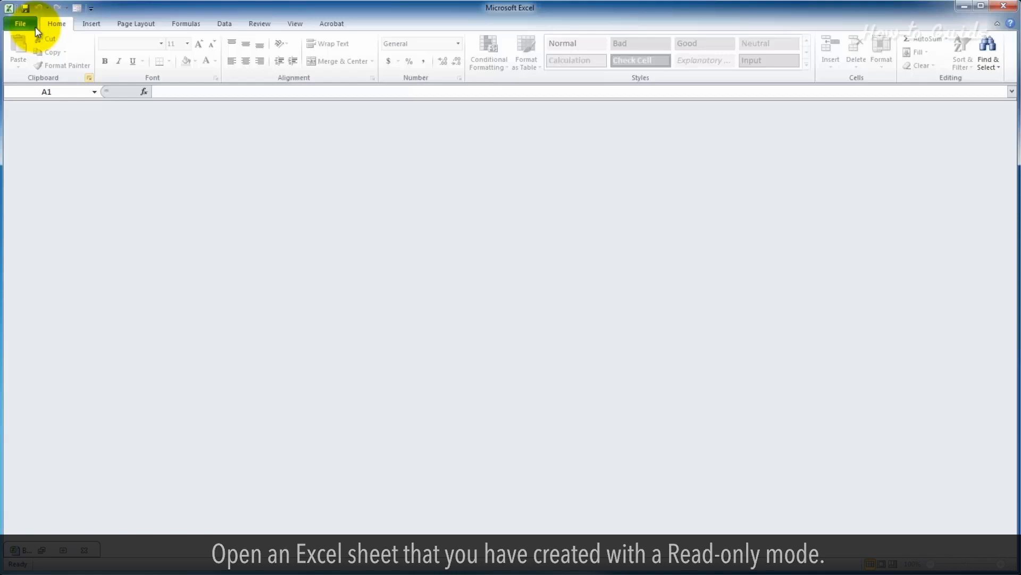
Step: Bring up the Open dialog from the File menu, showing the Desktop folder
{"action": "left_click", "coordinate": [20, 24]}
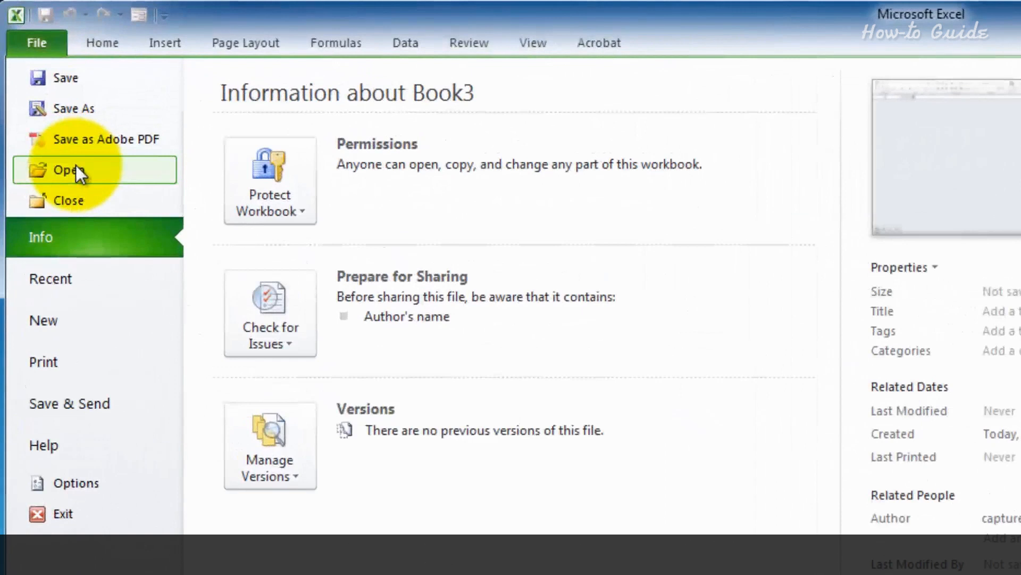
{"action": "left_click", "coordinate": [66, 170]}
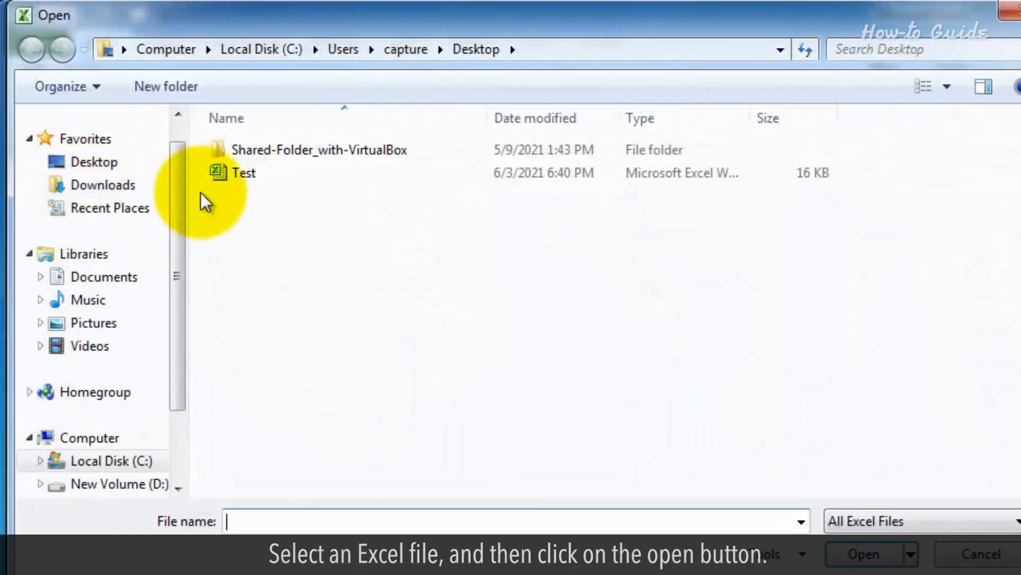
Step: Select the Test workbook on the Desktop and open it
{"action": "left_click", "coordinate": [242, 173]}
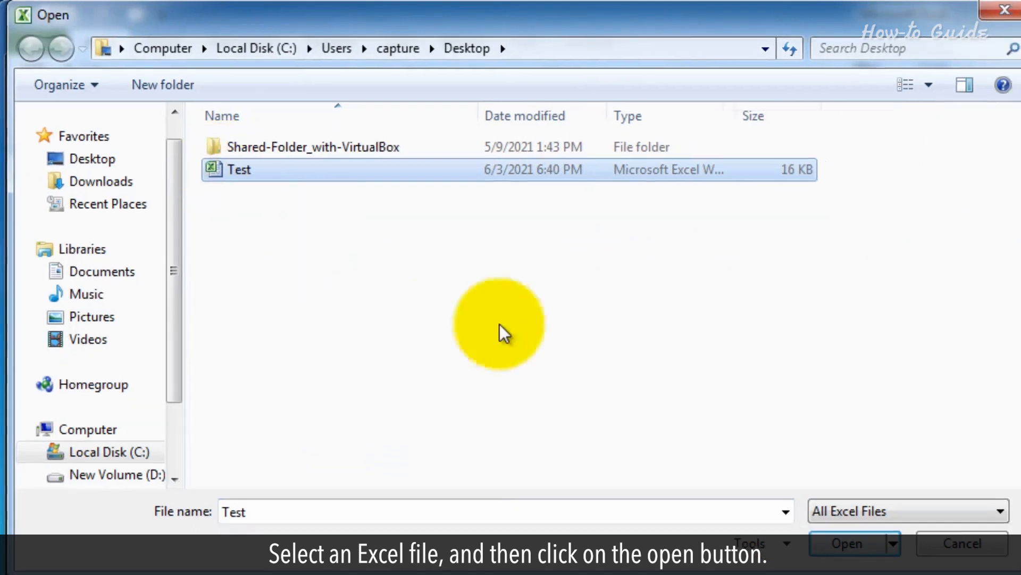
{"action": "left_click", "coordinate": [847, 543]}
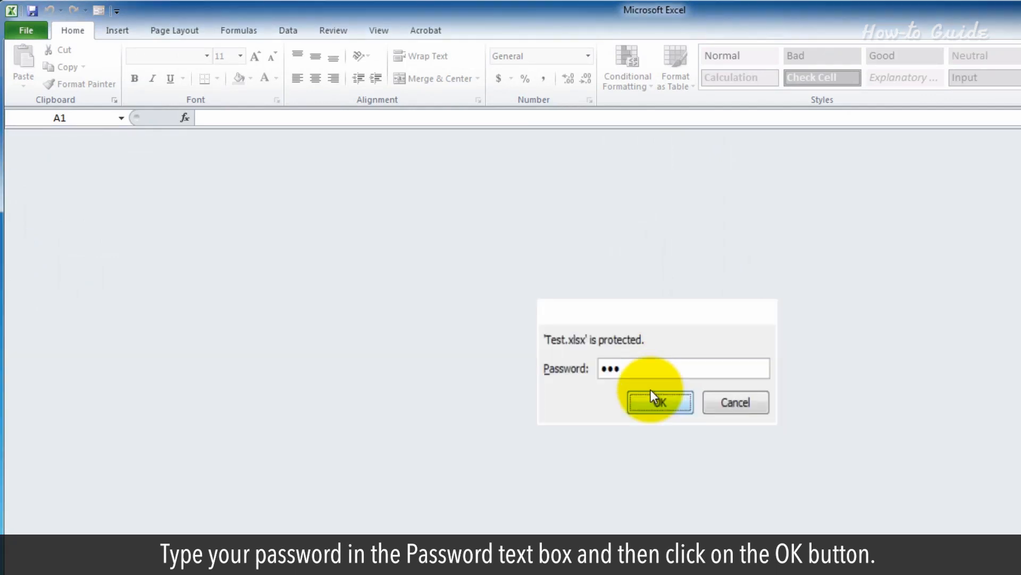
Step: Submit the opening password and then the write-access password for Test.xlsx
{"action": "left_click", "coordinate": [659, 402]}
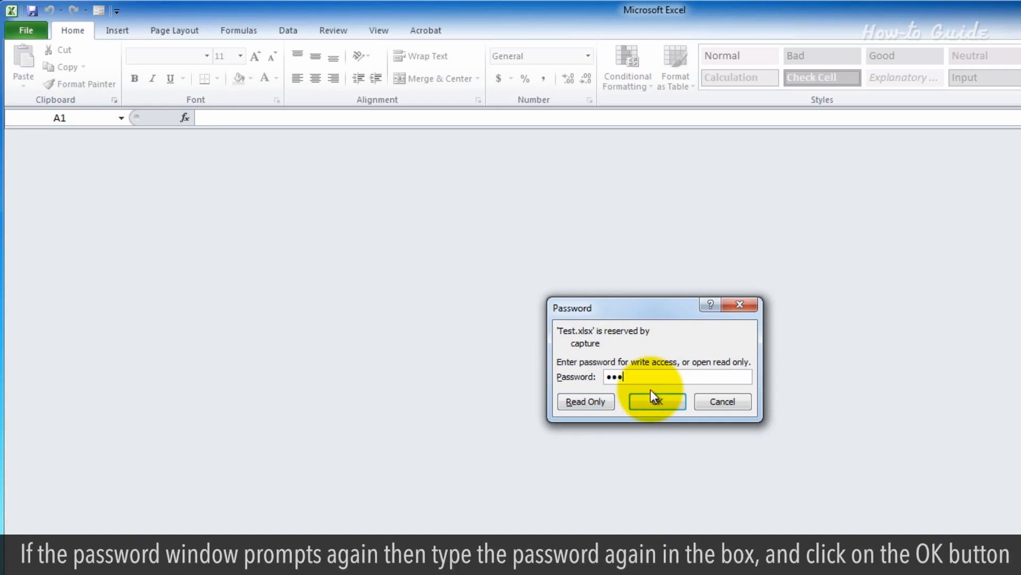
{"action": "mouse_move", "coordinate": [585, 401]}
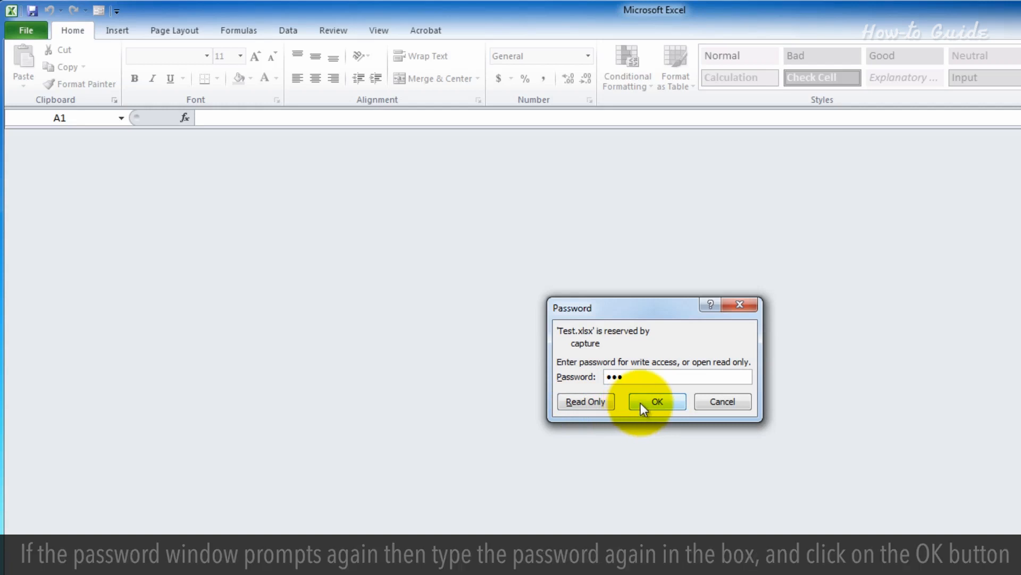
{"action": "left_click", "coordinate": [656, 401]}
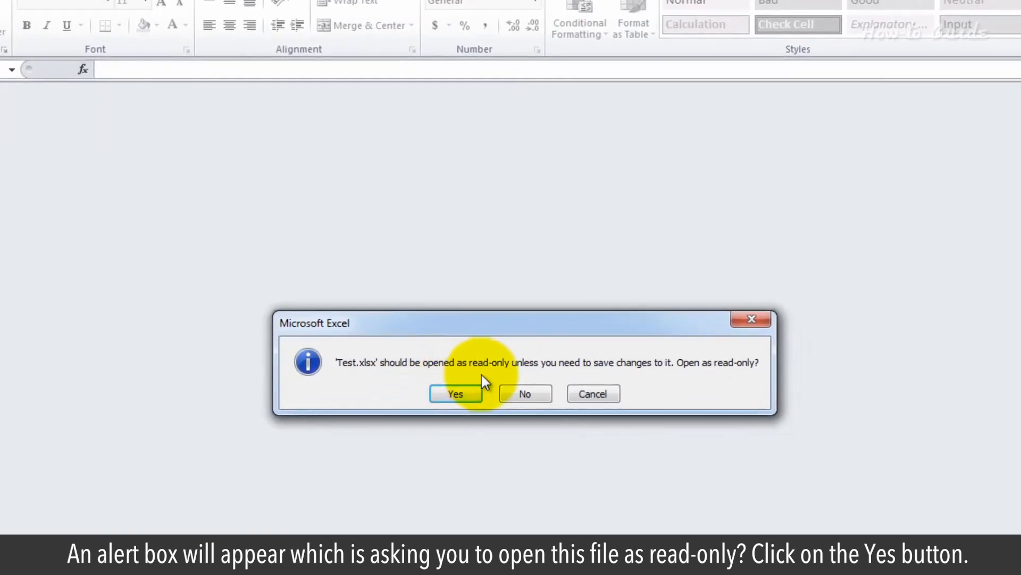
{"action": "mouse_move", "coordinate": [684, 381]}
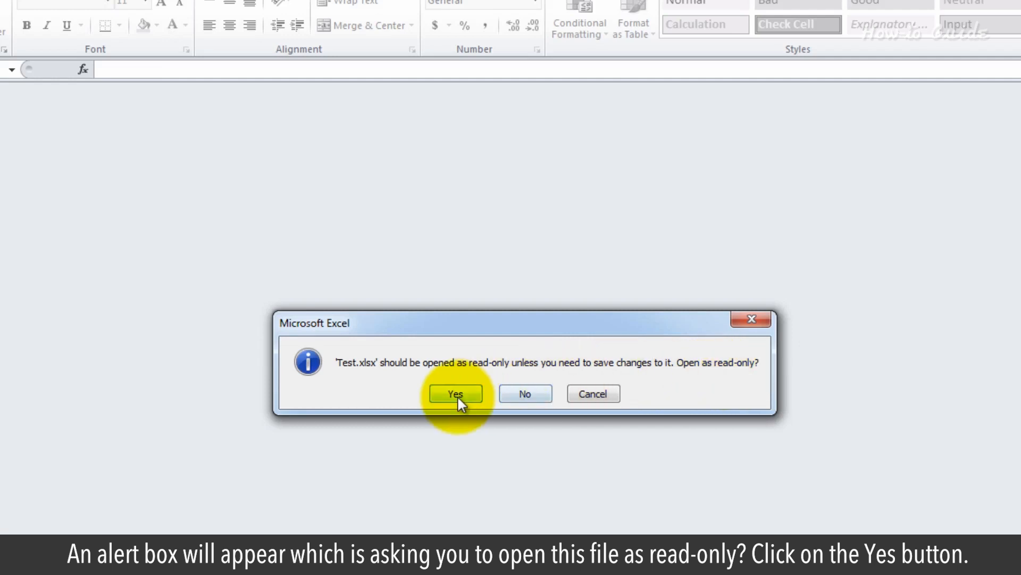
Step: Accept the alert recommending that Test.xlsx open as read-only
{"action": "left_click", "coordinate": [455, 393]}
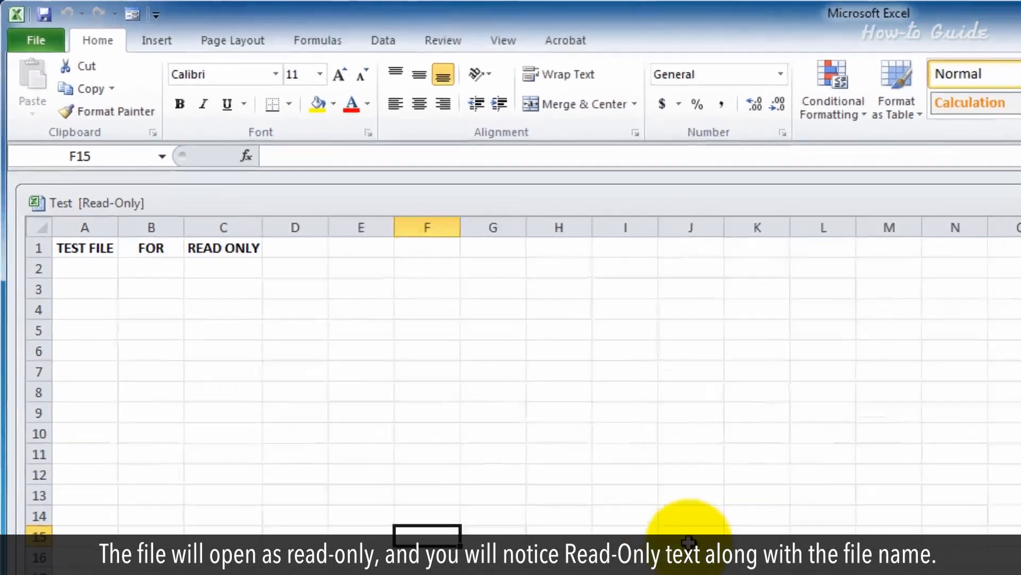
Step: Try editing the read-only sheet, entering AAA in cell A3 below TEST FILE
{"action": "left_click", "coordinate": [274, 482]}
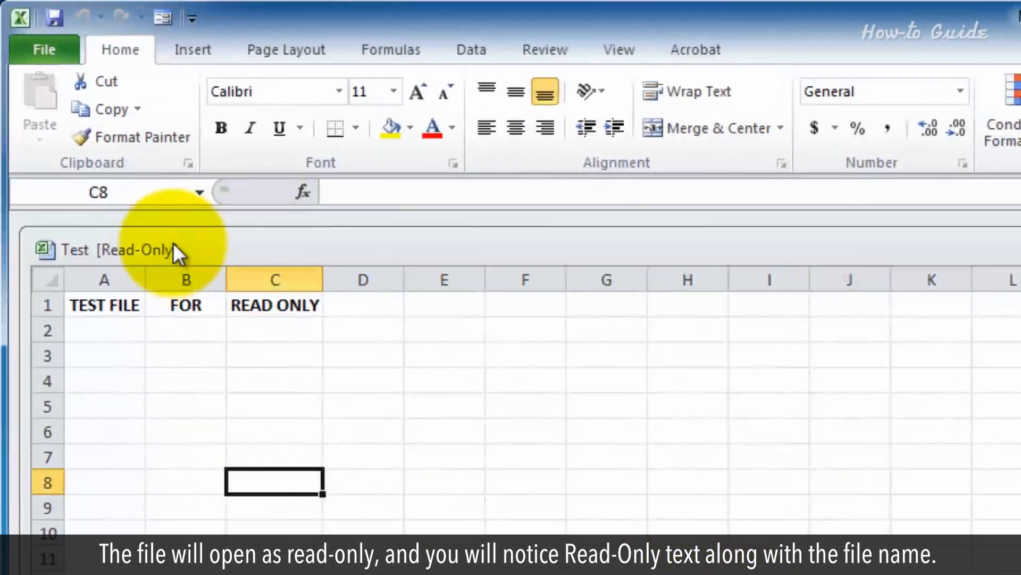
{"action": "mouse_move", "coordinate": [349, 401]}
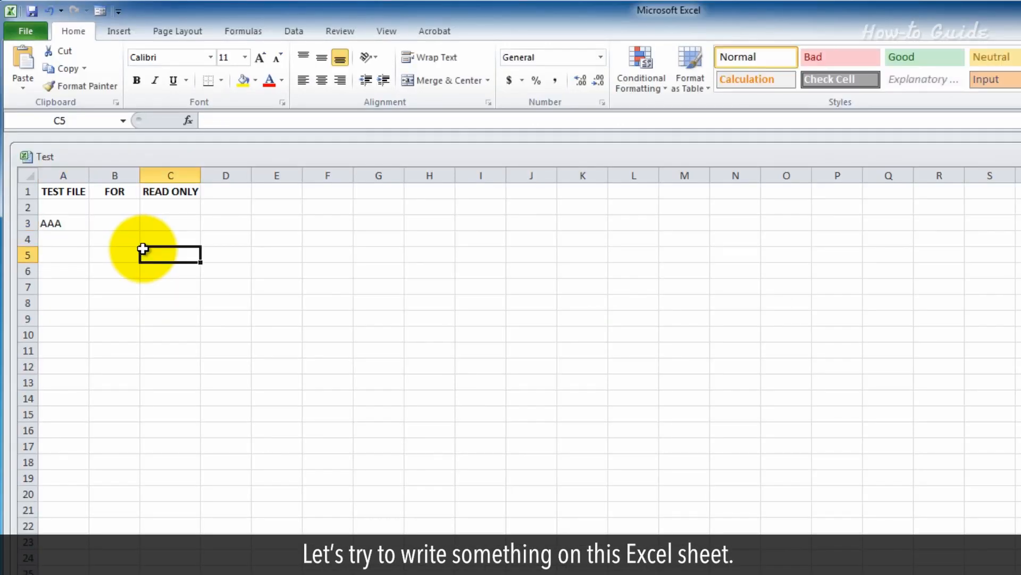
{"action": "left_click", "coordinate": [115, 223]}
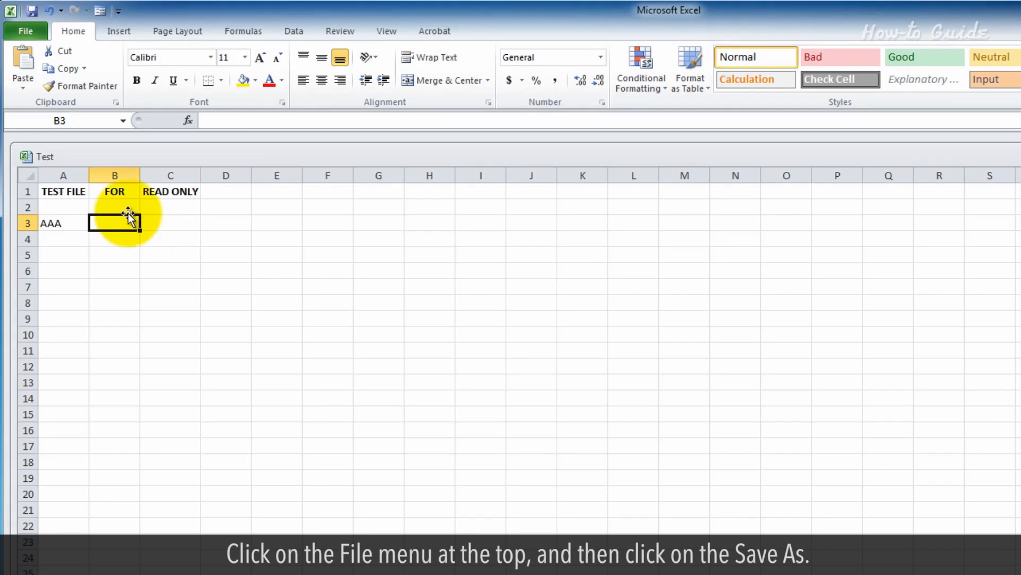
{"action": "left_click", "coordinate": [25, 31]}
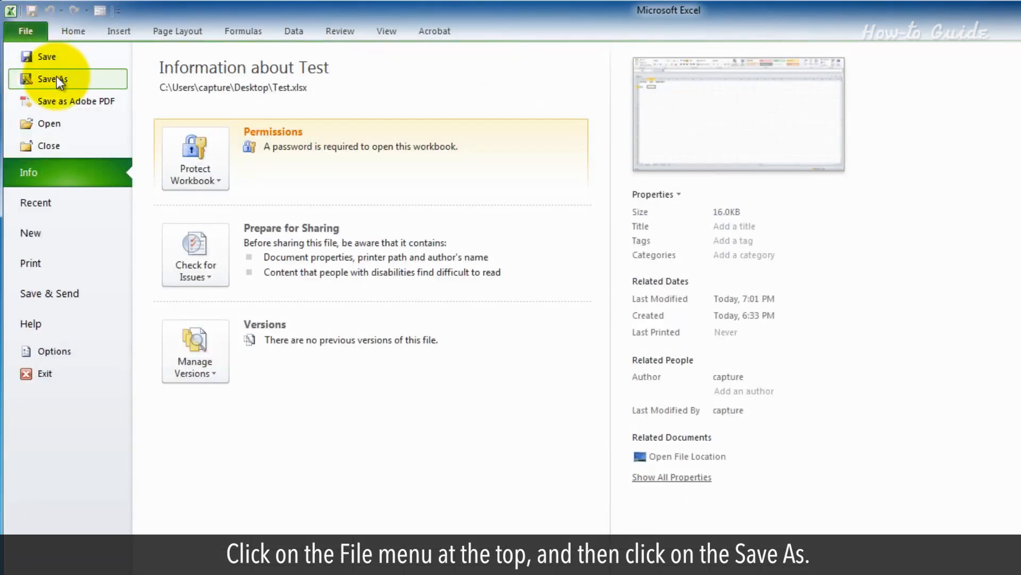
Step: Open Save As on the Desktop folder with Test as the file name
{"action": "left_click", "coordinate": [53, 79]}
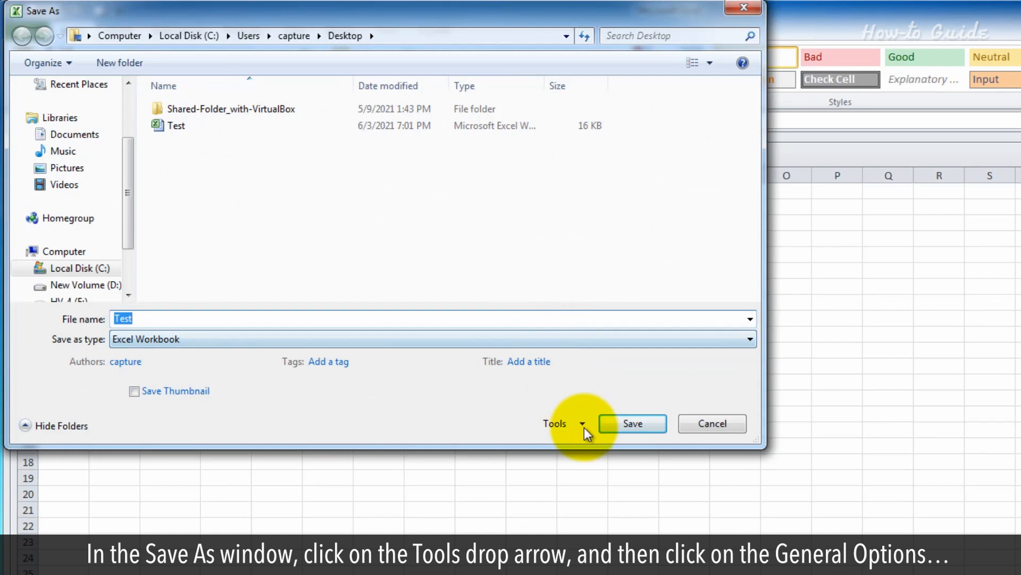
Step: Uncheck Read-only recommended under Tools > General Options and confirm
{"action": "left_click", "coordinate": [563, 424]}
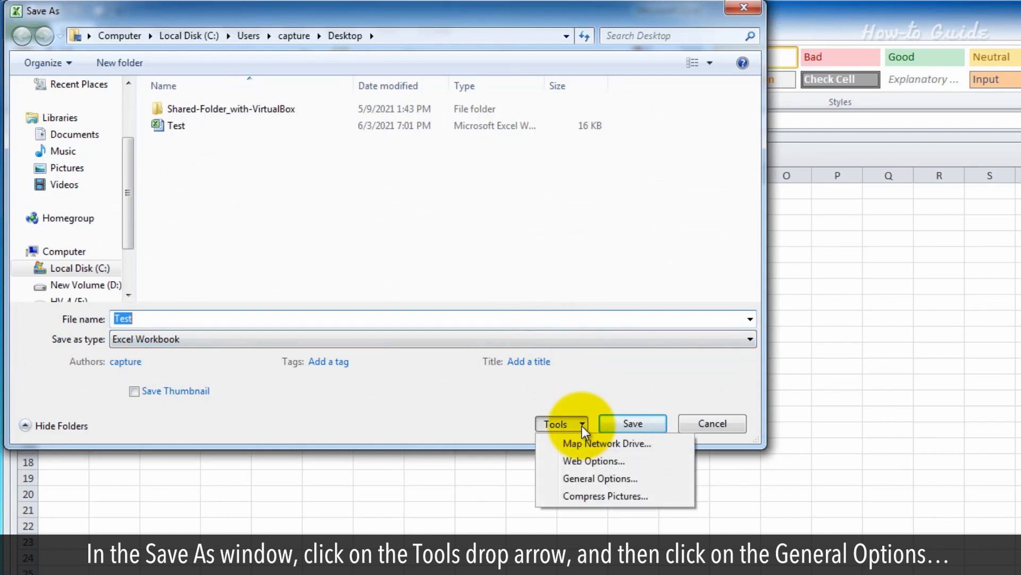
{"action": "left_click", "coordinate": [600, 478]}
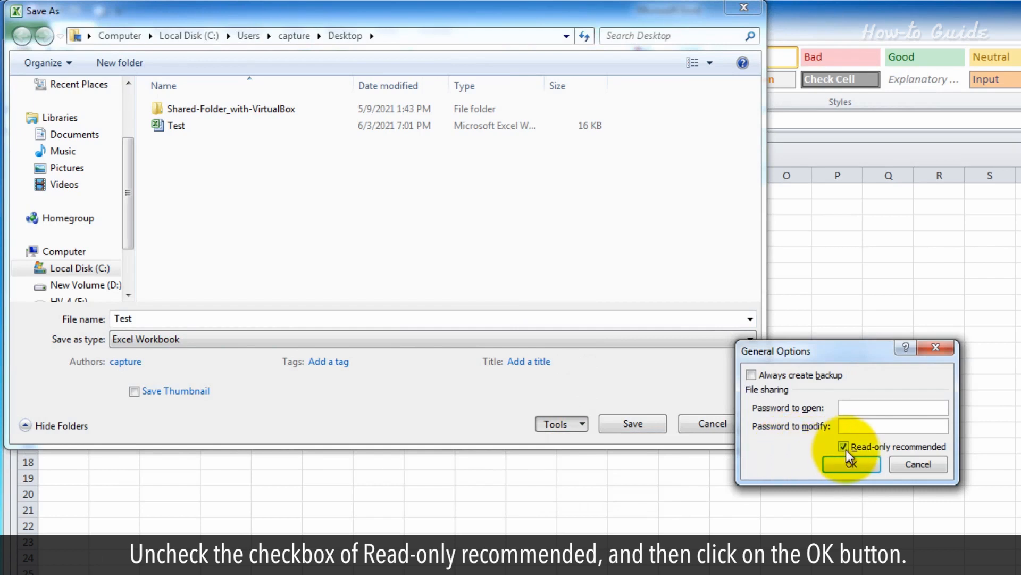
{"action": "left_click", "coordinate": [844, 446]}
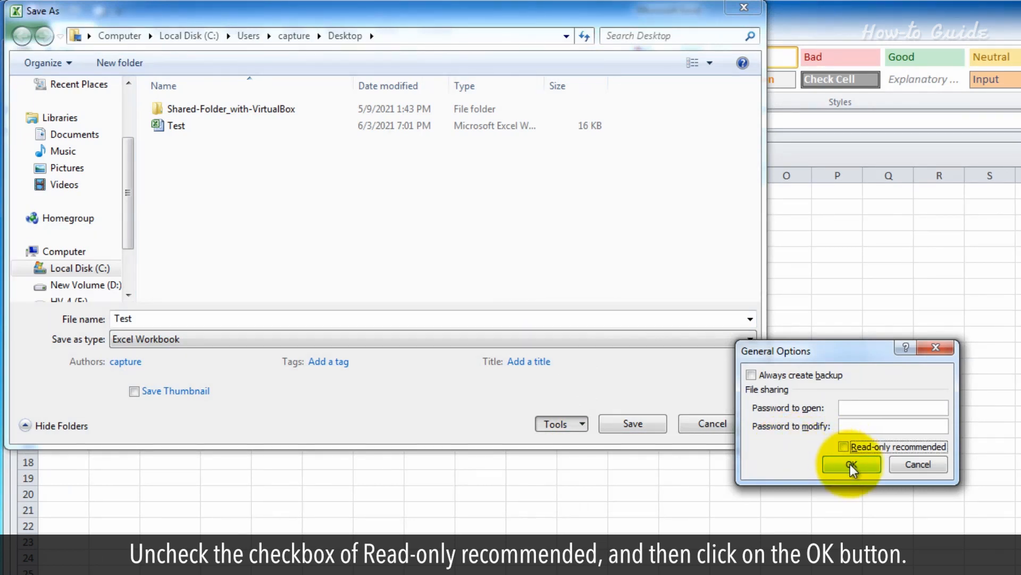
{"action": "left_click", "coordinate": [851, 464]}
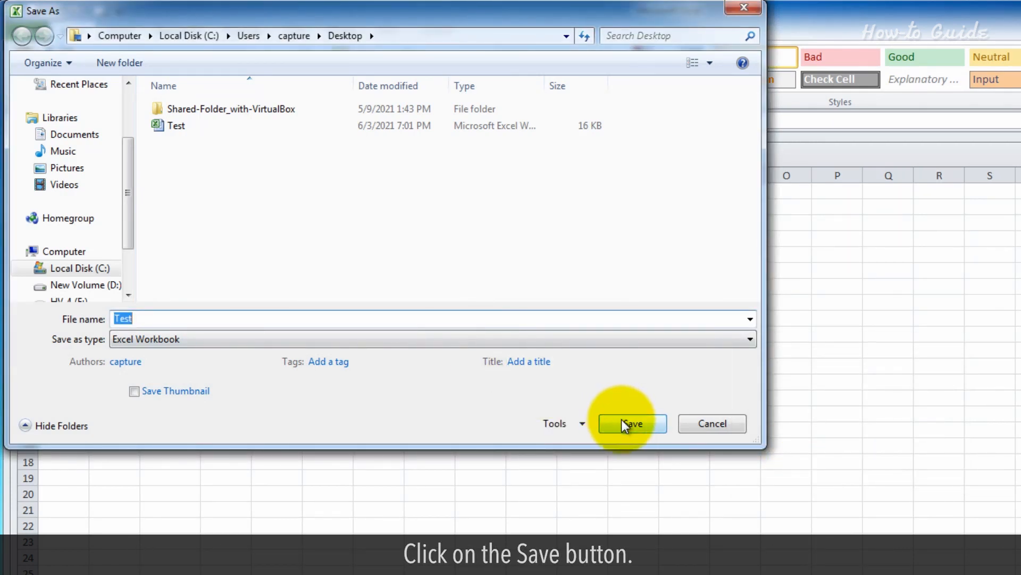
Step: Save over the existing Test.xlsx, then reopen Test from the desktop
{"action": "left_click", "coordinate": [631, 423]}
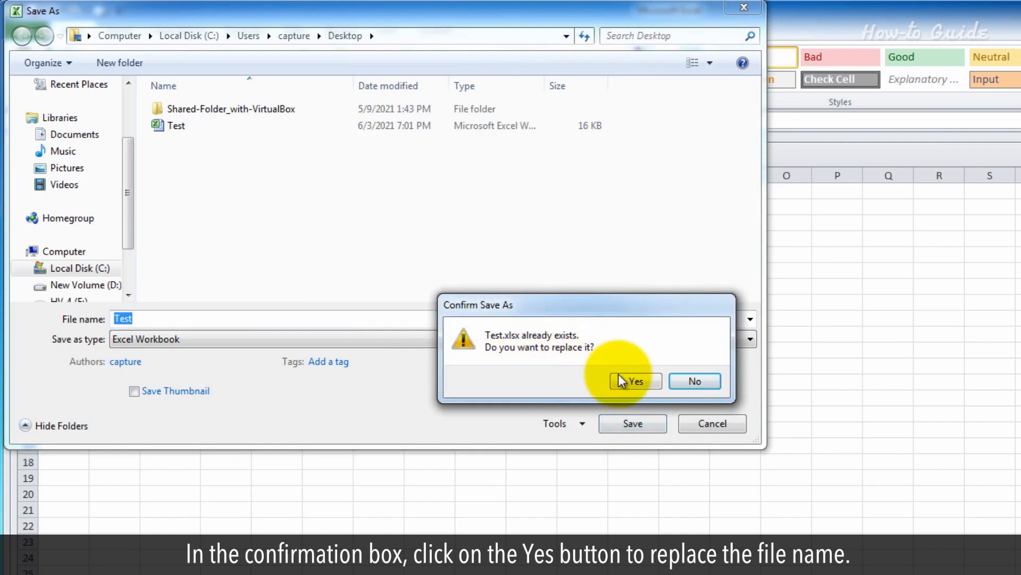
{"action": "left_click", "coordinate": [633, 381]}
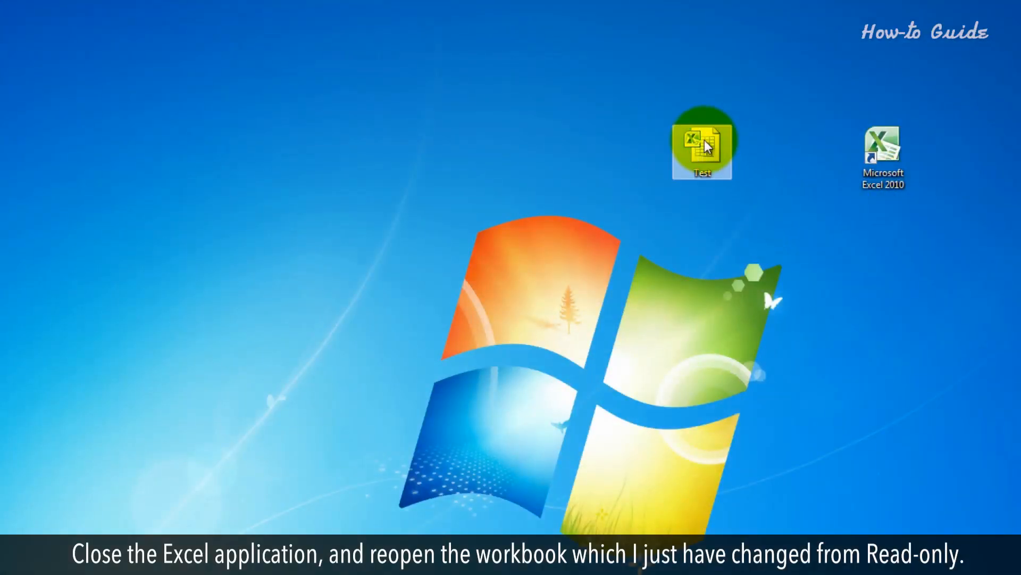
{"action": "double_click", "coordinate": [704, 144]}
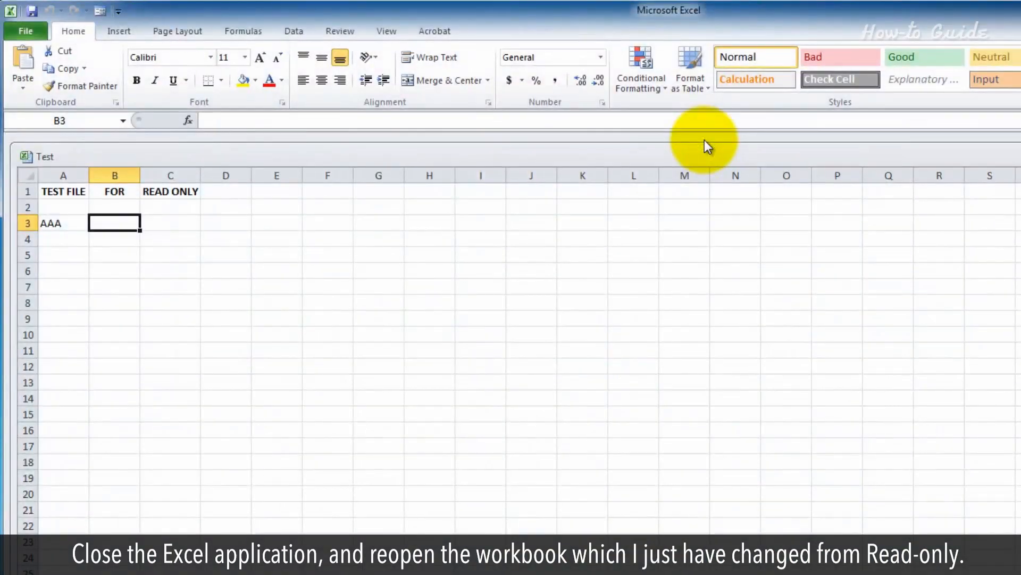
{"action": "left_click", "coordinate": [633, 238]}
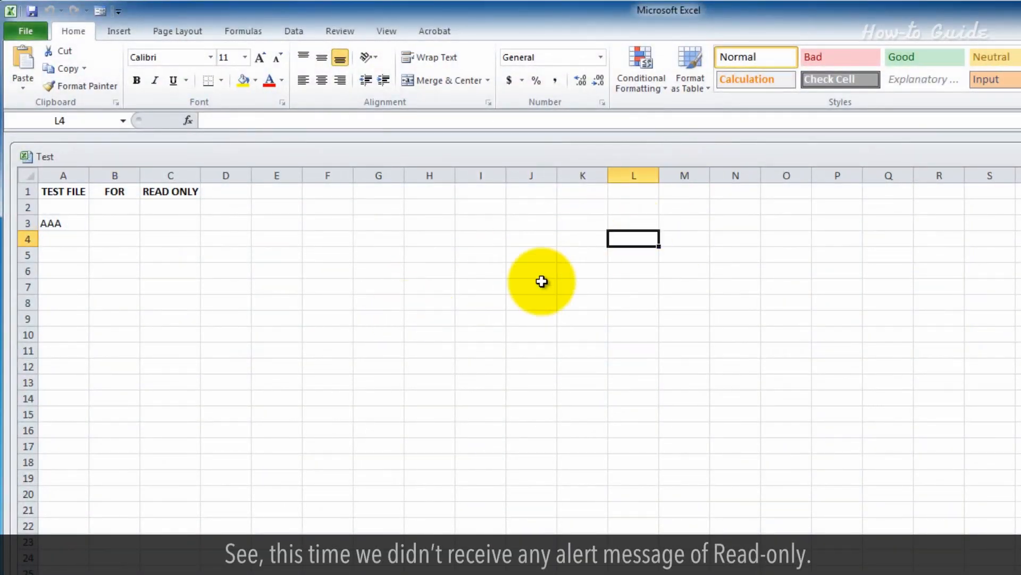
{"action": "mouse_move", "coordinate": [513, 275]}
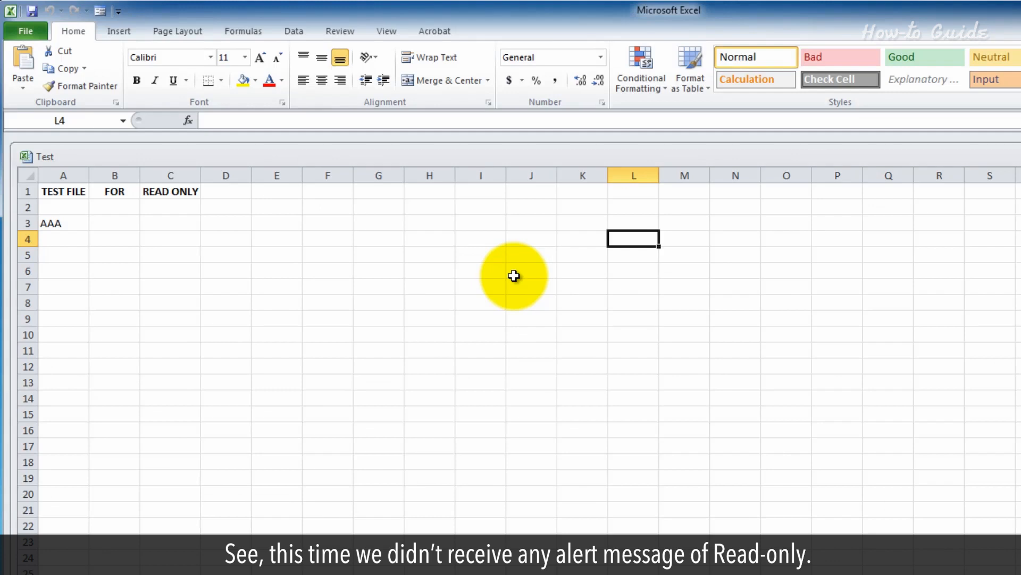
{"action": "mouse_move", "coordinate": [858, 471]}
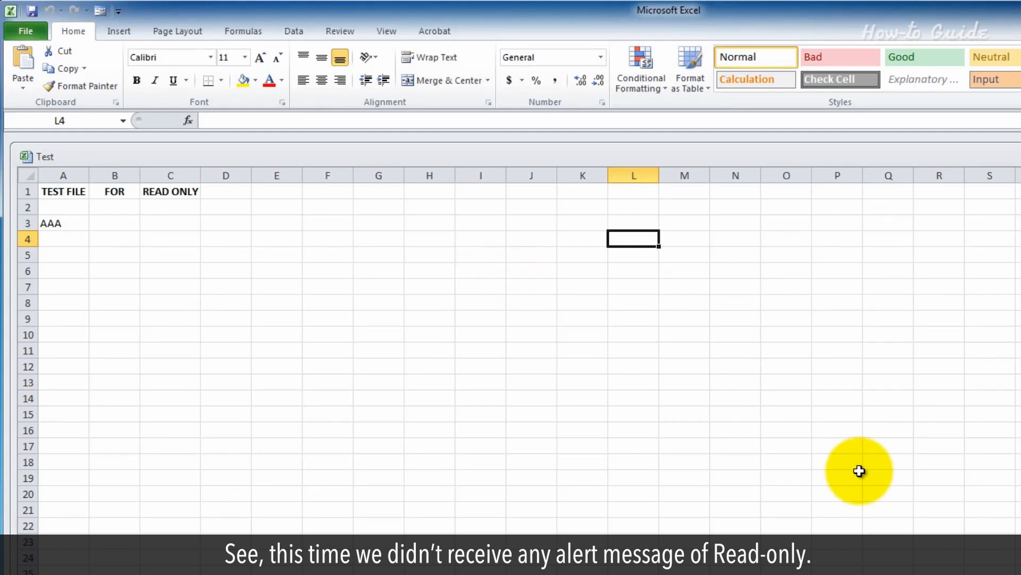